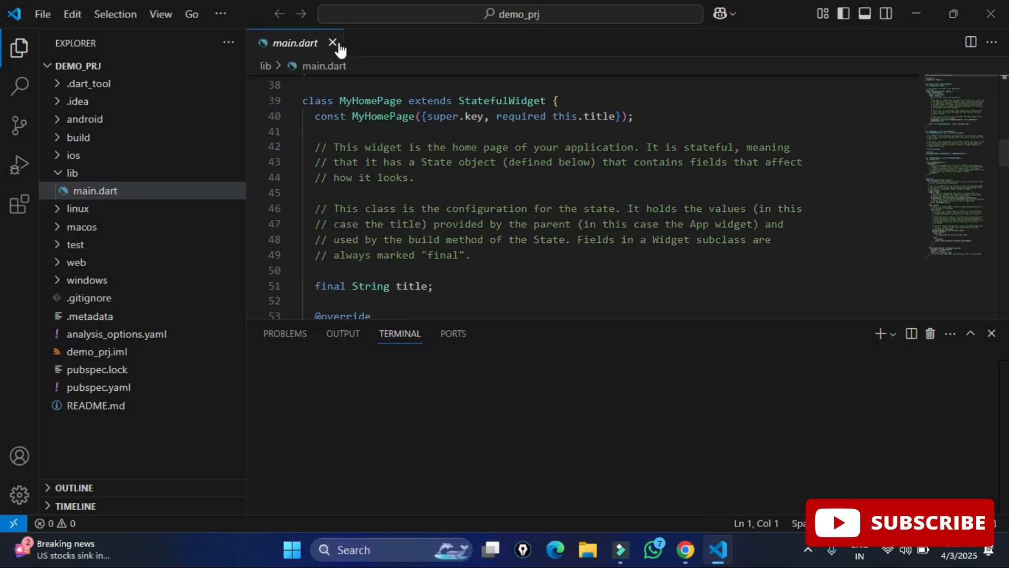
Close the main.dart editor, leaving the demo_prj project with no file open
left_click(333, 43)
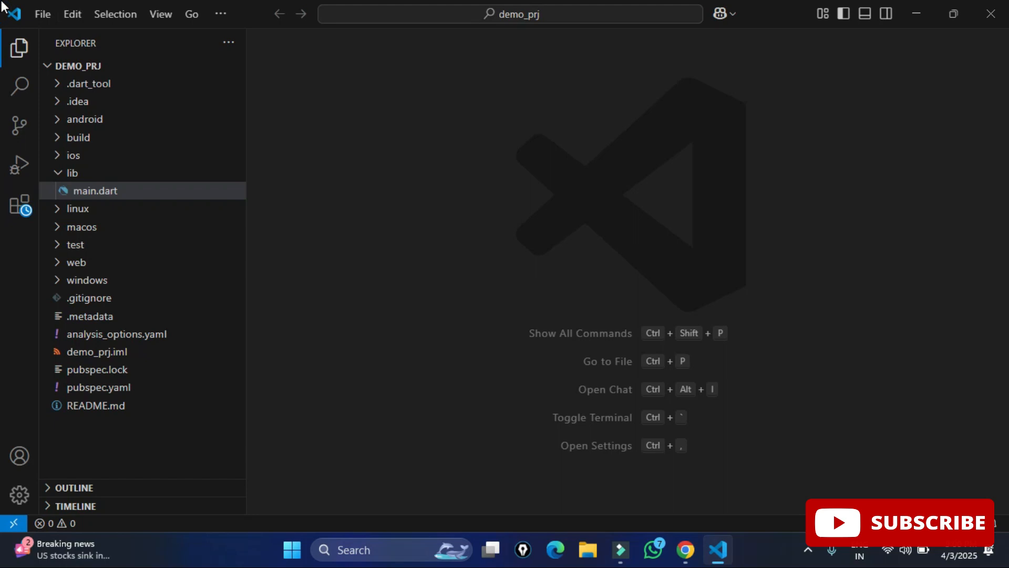
mouse_move(12, 522)
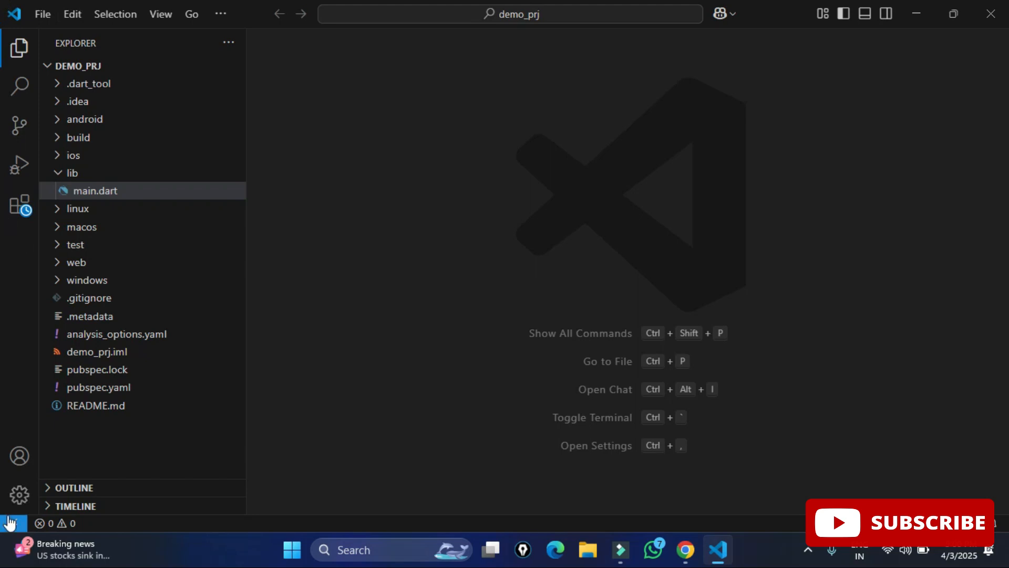
mouse_move(19, 163)
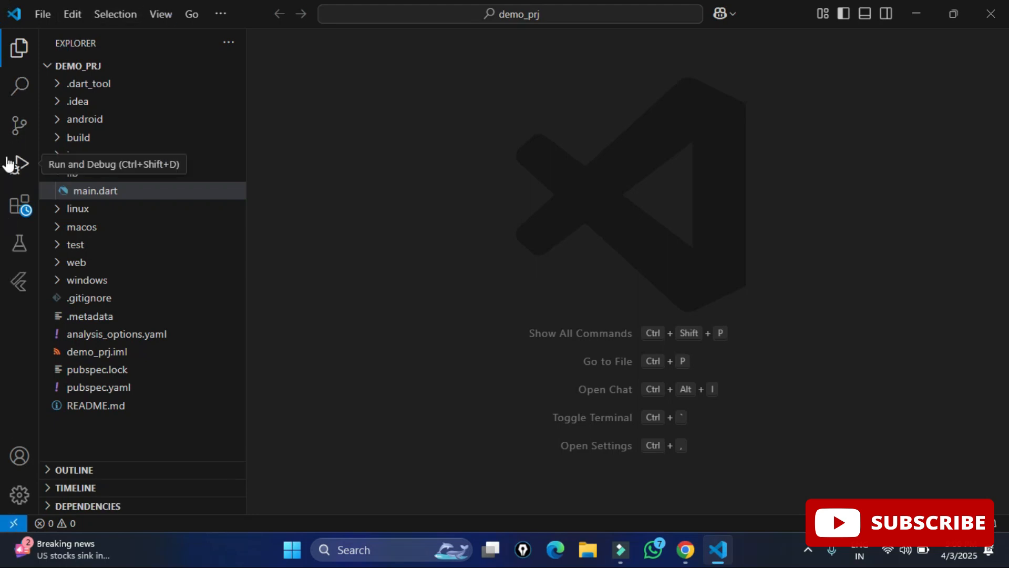
Find 'android emulator' in the Extensions marketplace and install Android iOS Emulator, trusting its publisher
left_click(19, 205)
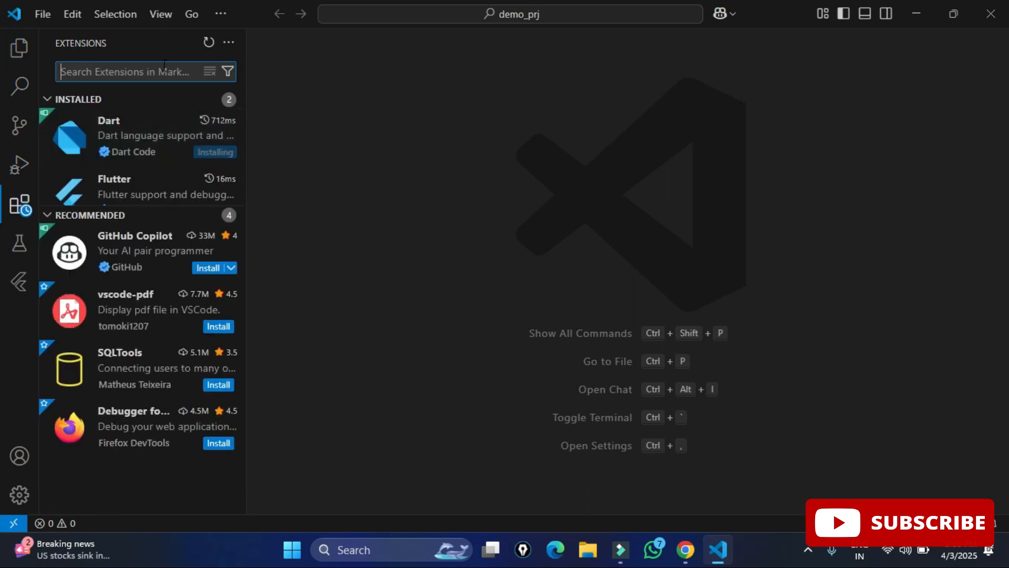
type("android ios")
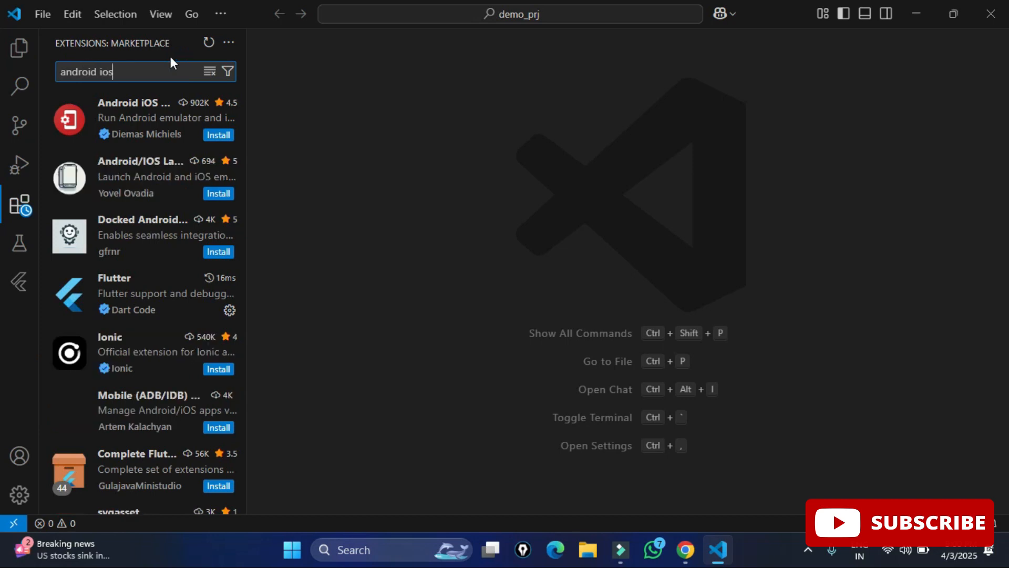
type("emu")
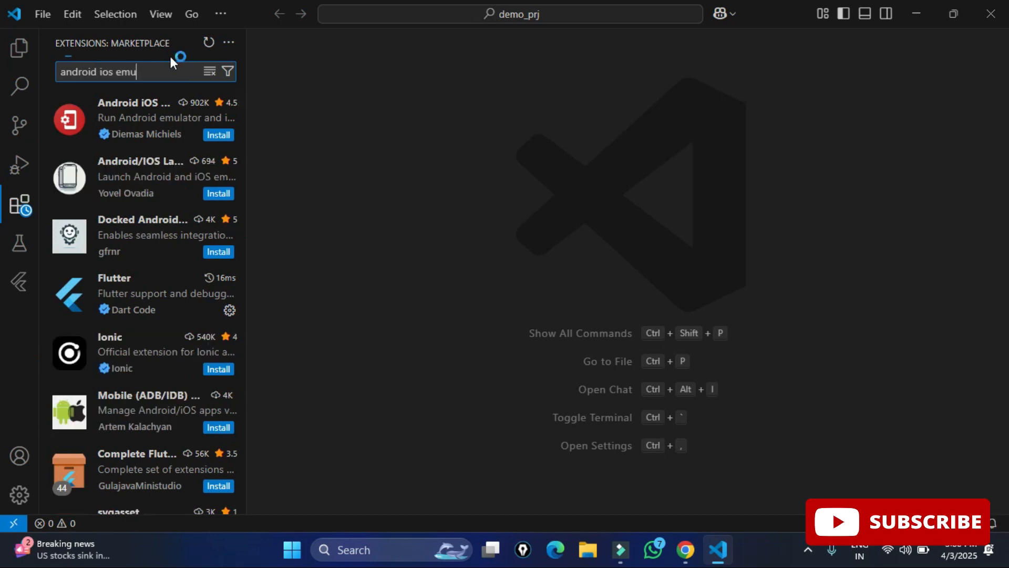
left_click(142, 117)
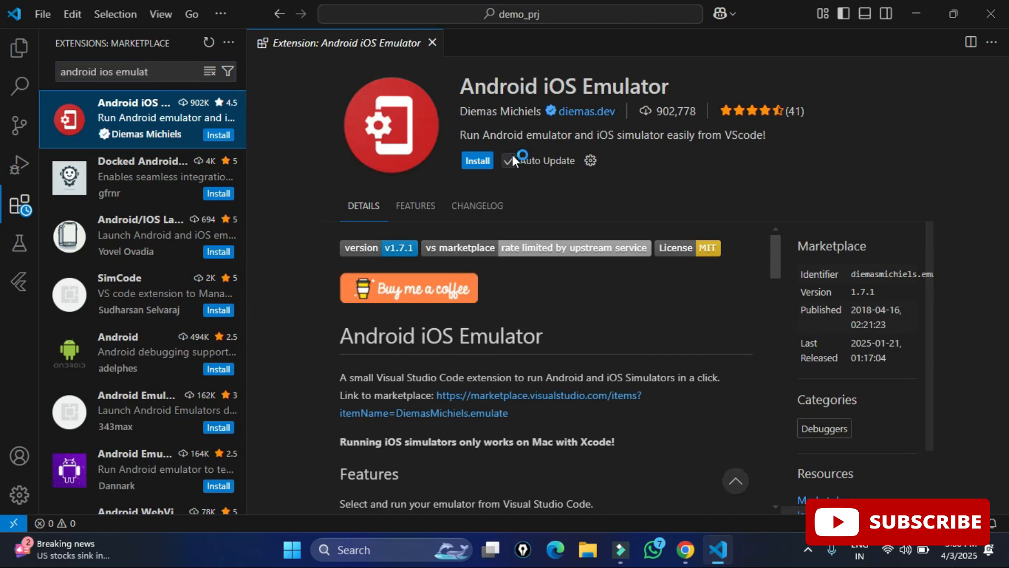
left_click(478, 160)
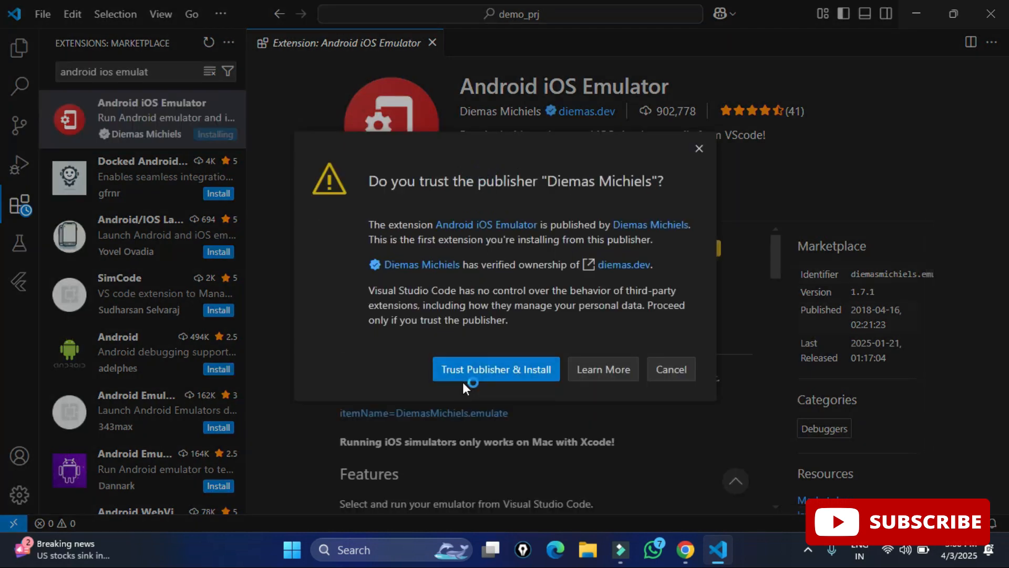
left_click(495, 369)
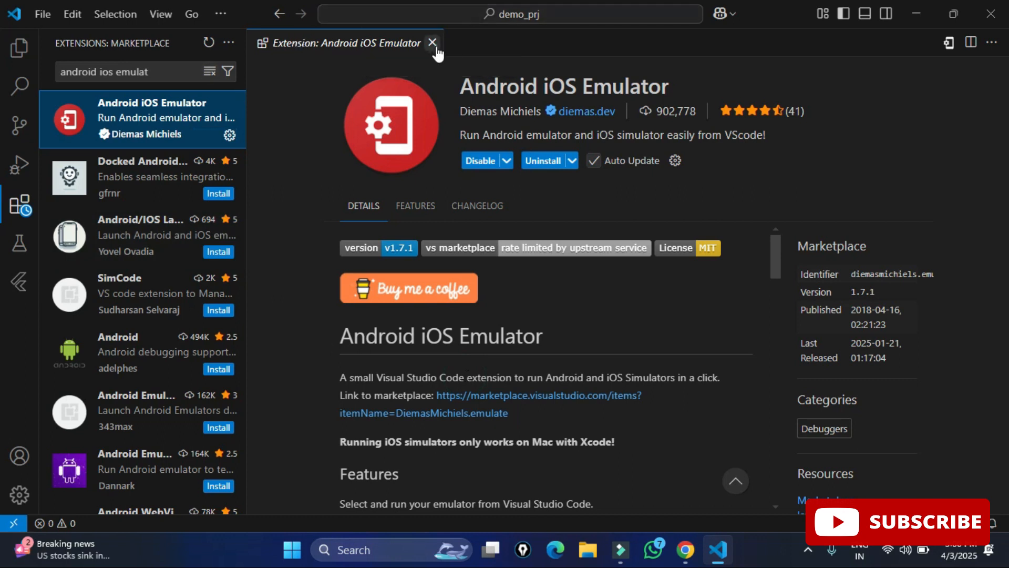
Leave the extension page and filter Settings to 'emulator', reaching the Emulator Path options
left_click(19, 495)
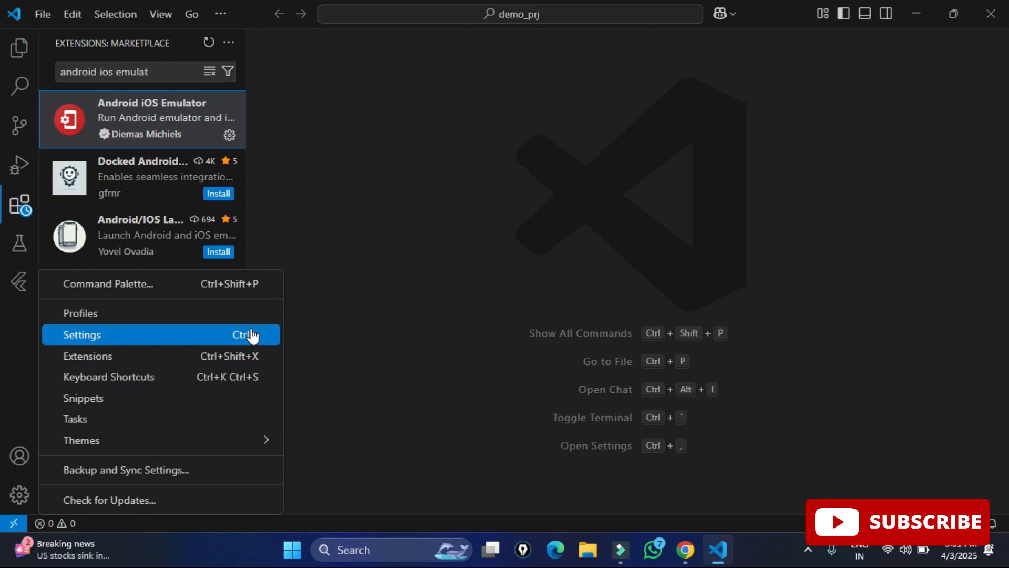
left_click(82, 334)
type("emulator")
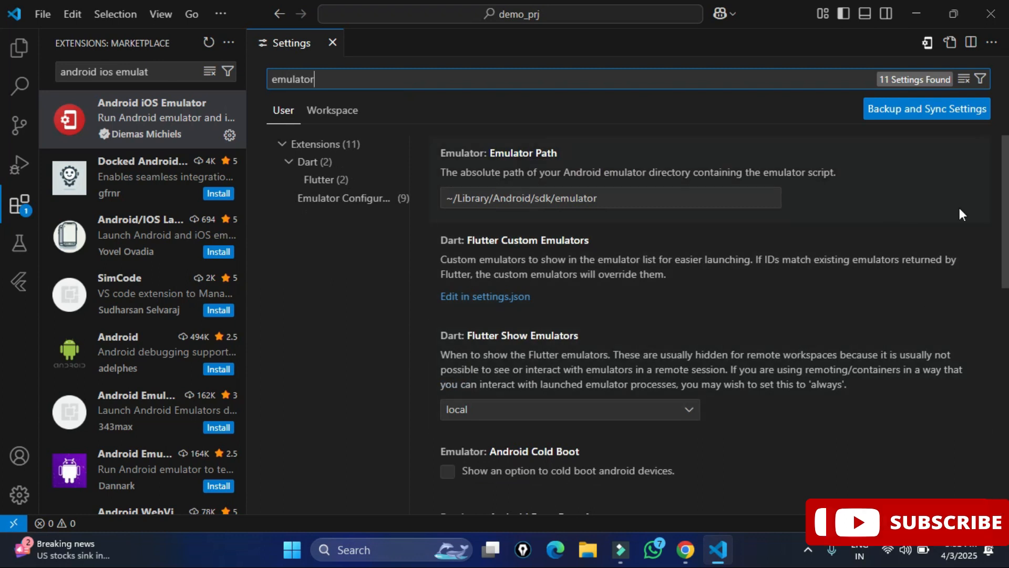
scroll("down", 3)
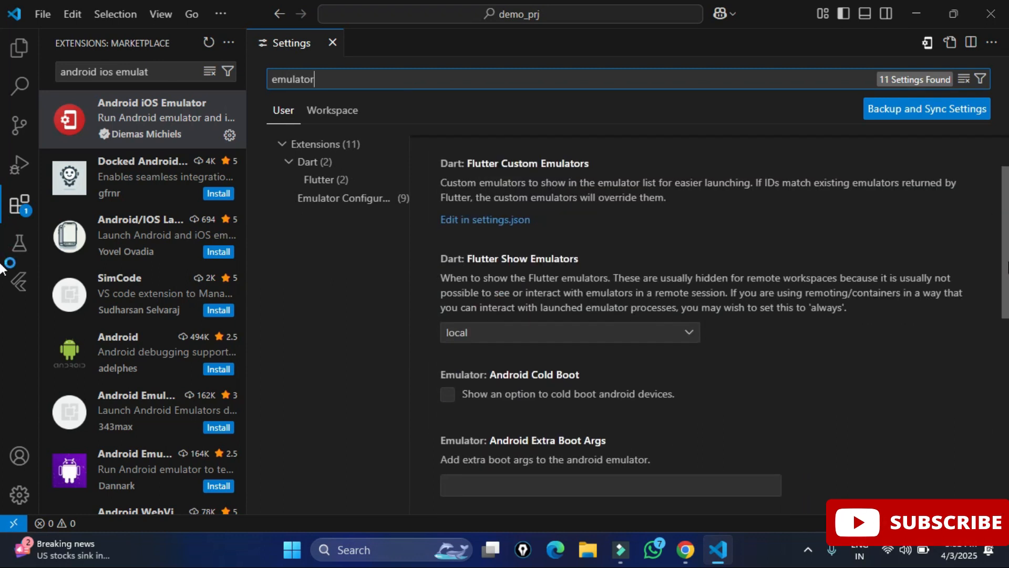
scroll("down", 3)
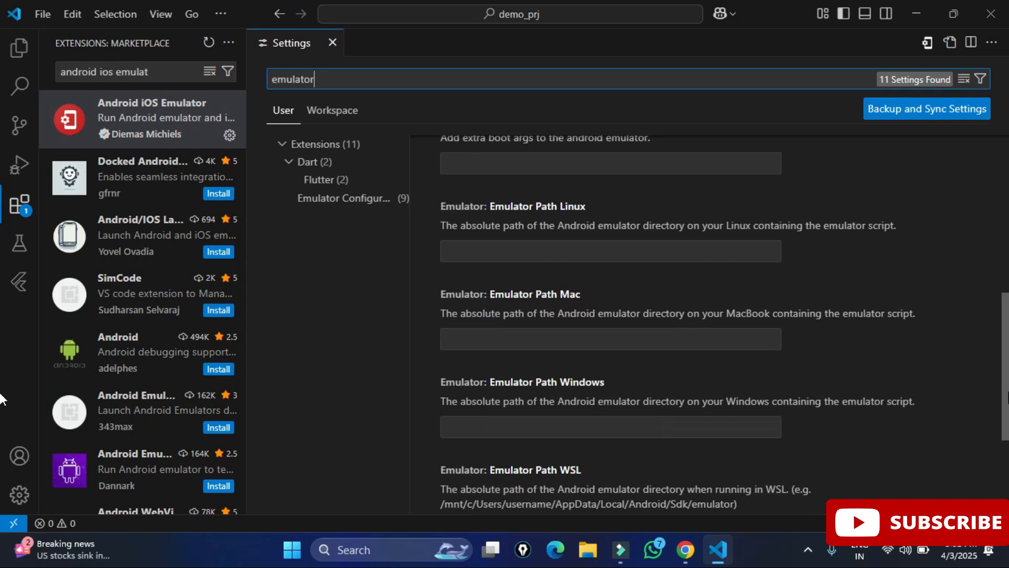
left_click(609, 425)
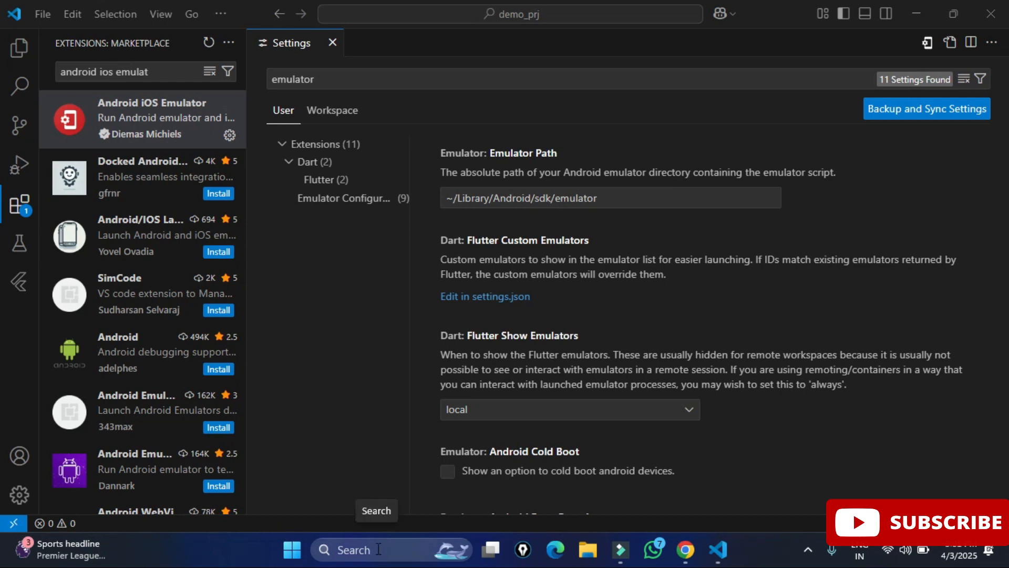
From File Explorer, navigate into AppData > Local > Android > Sdk
key("Win+r")
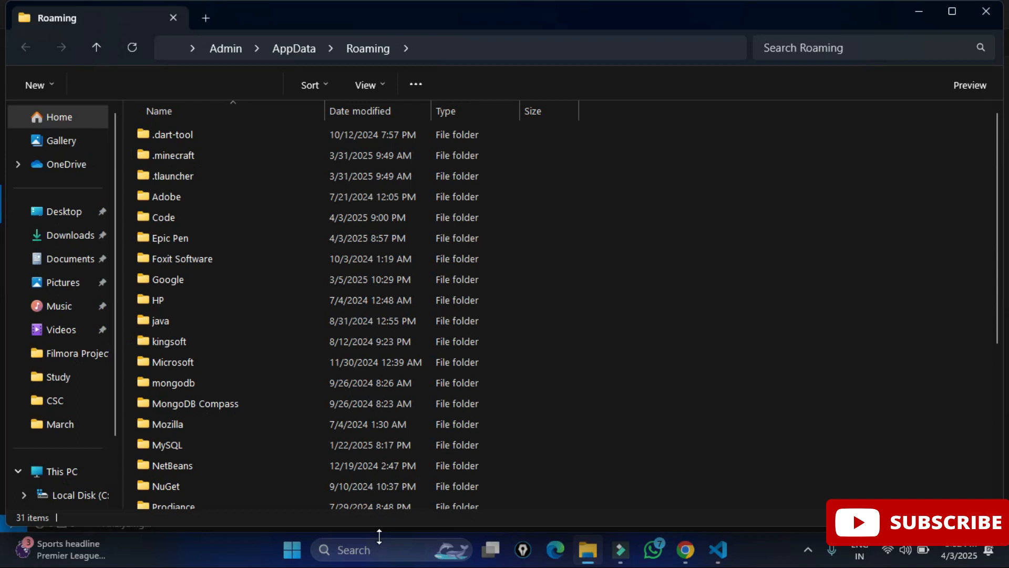
left_click(160, 321)
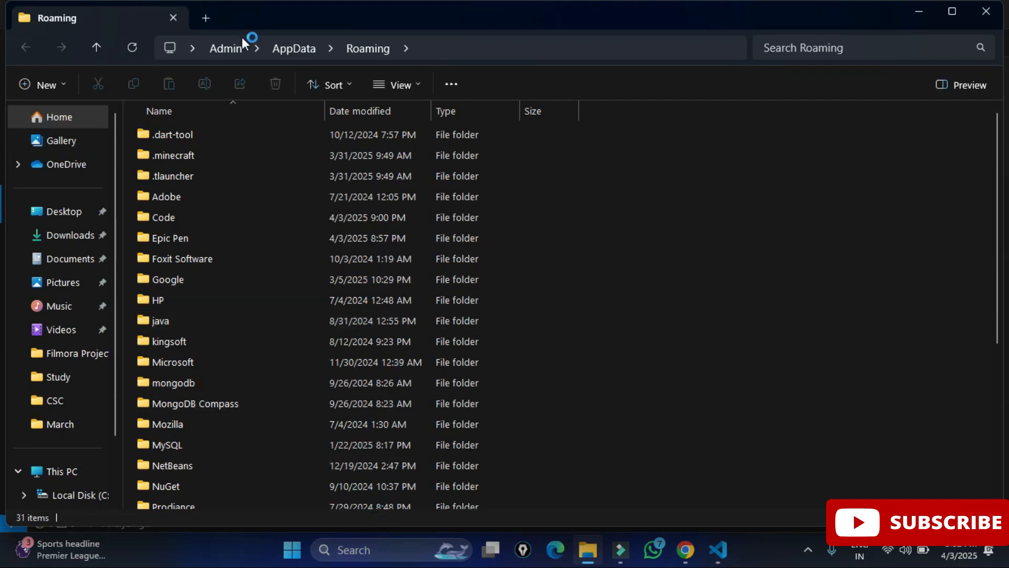
left_click(295, 49)
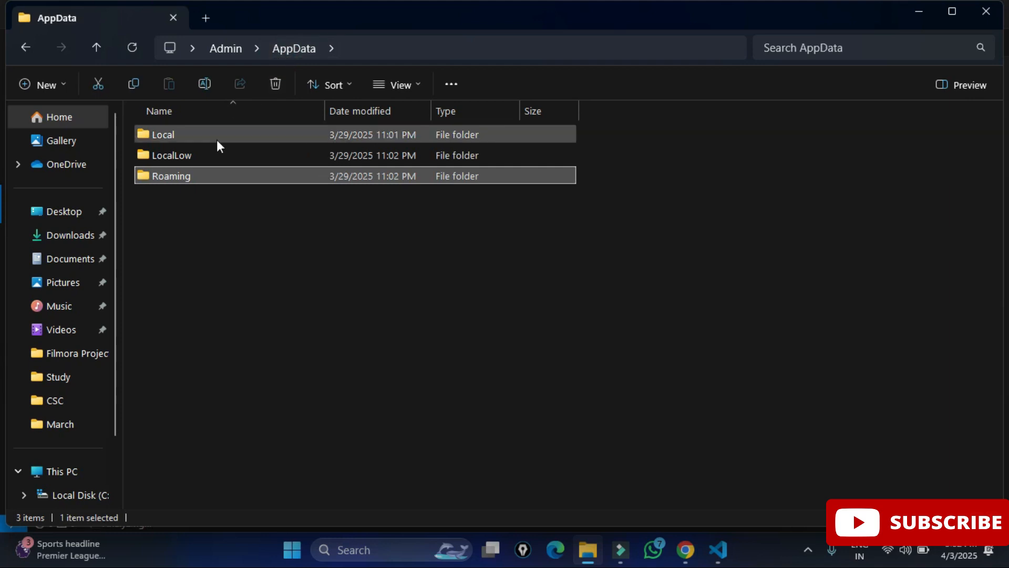
double_click(165, 133)
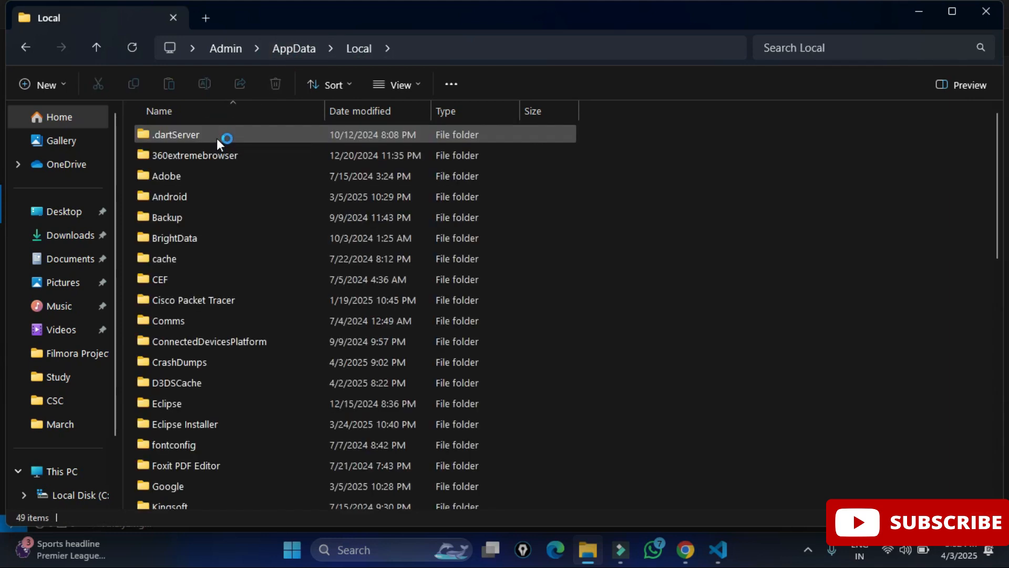
left_click(161, 278)
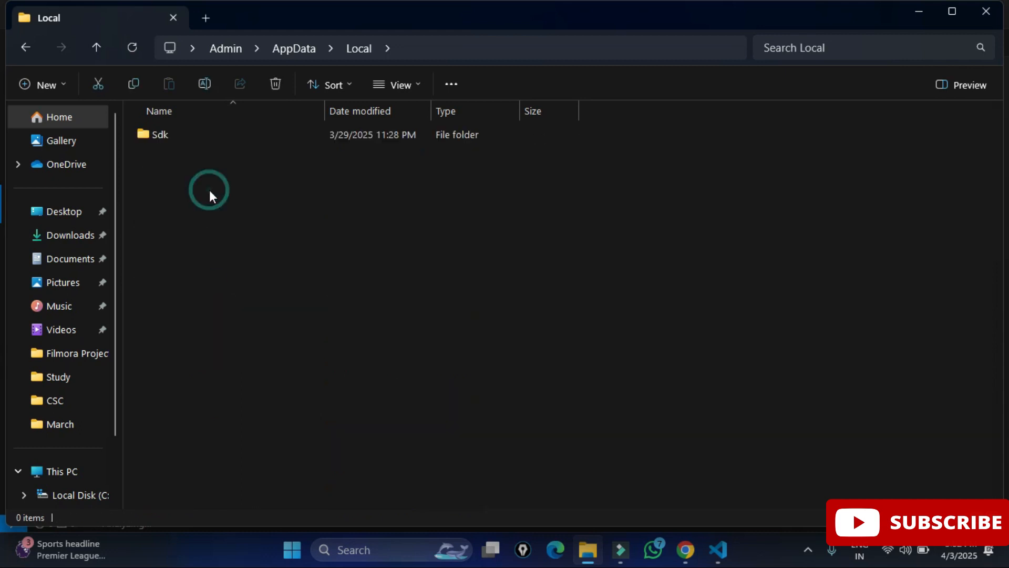
double_click(160, 133)
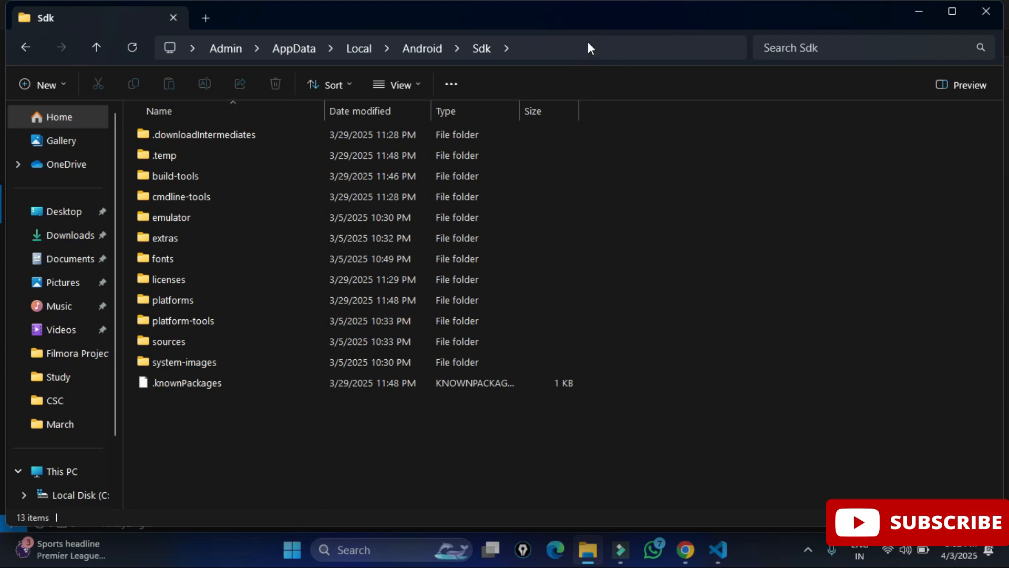
Enter the emulator folder and reveal its full path in the address bar
left_click(171, 217)
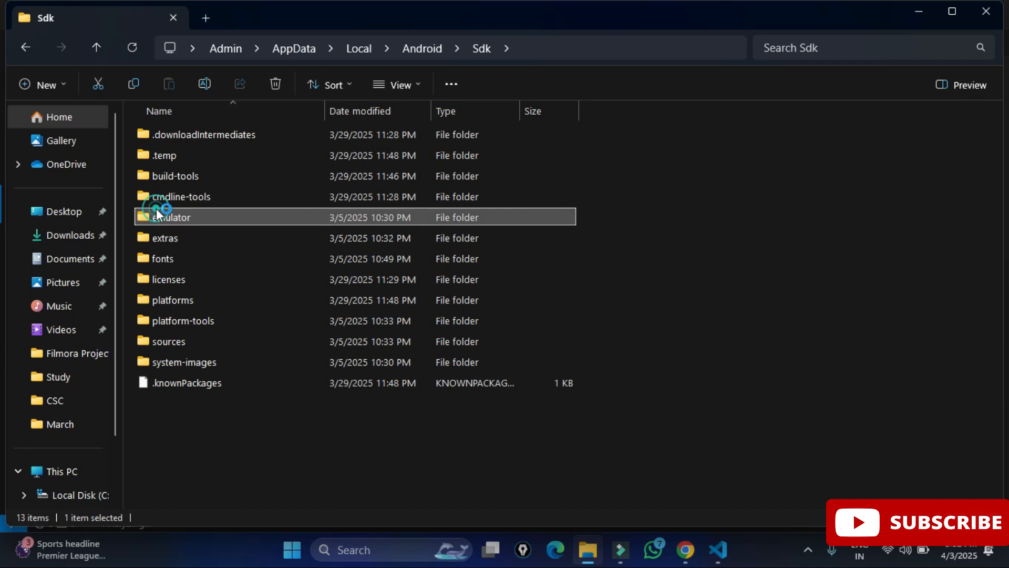
double_click(172, 216)
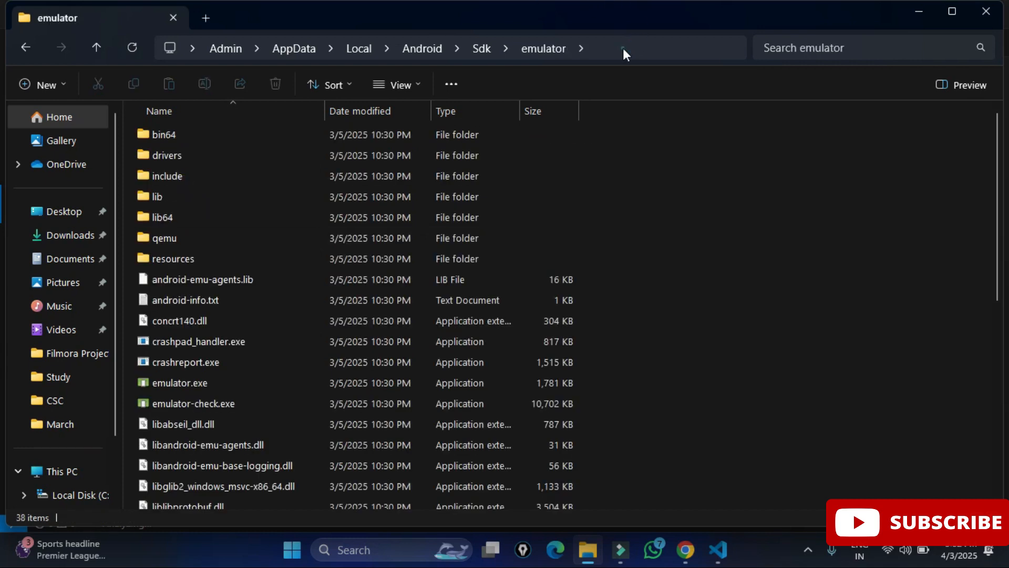
left_click(624, 47)
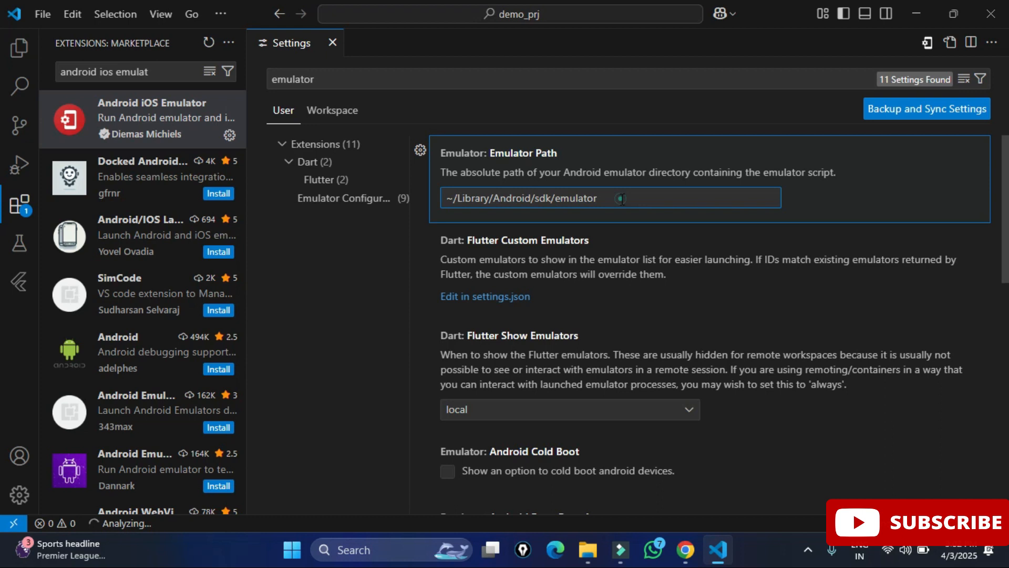
Set Emulator Path Windows to C:\Users\Admin\AppData\Local\Android\Sdk\emulator
type("C:\\Users\\Admin\\AppData\\Local\\Android\\Sdk\\emulator")
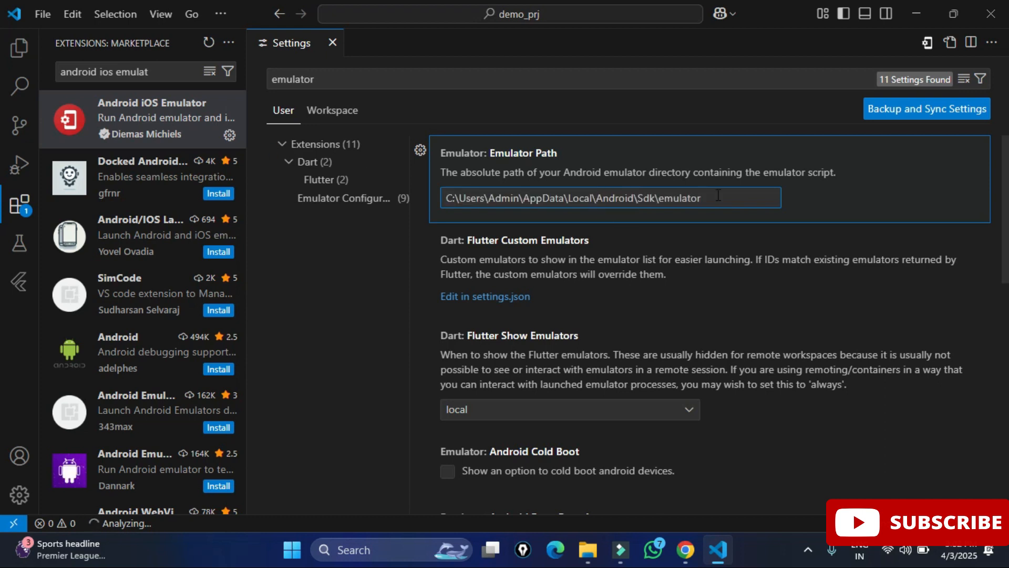
scroll("down", 3)
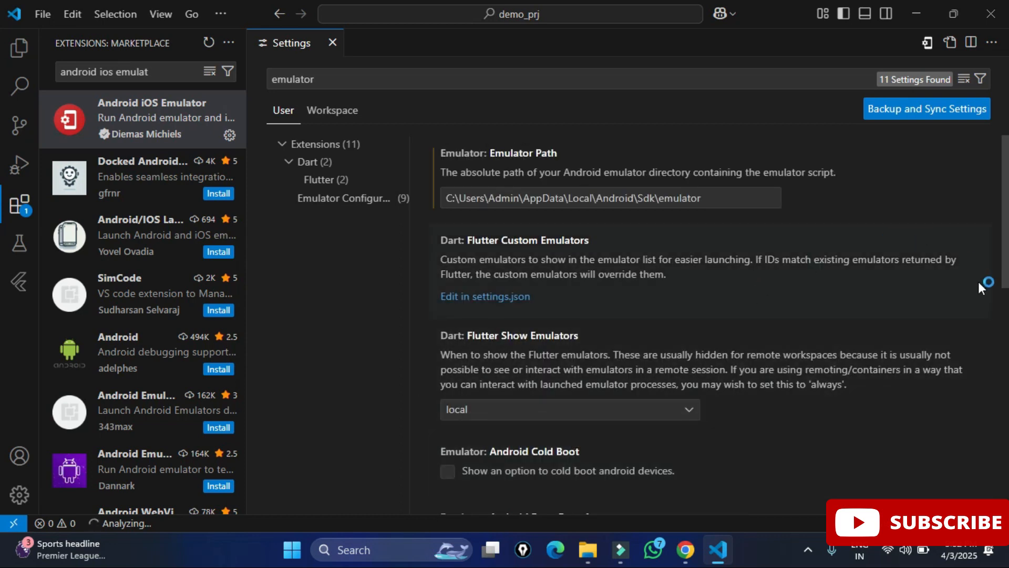
scroll("down", 3)
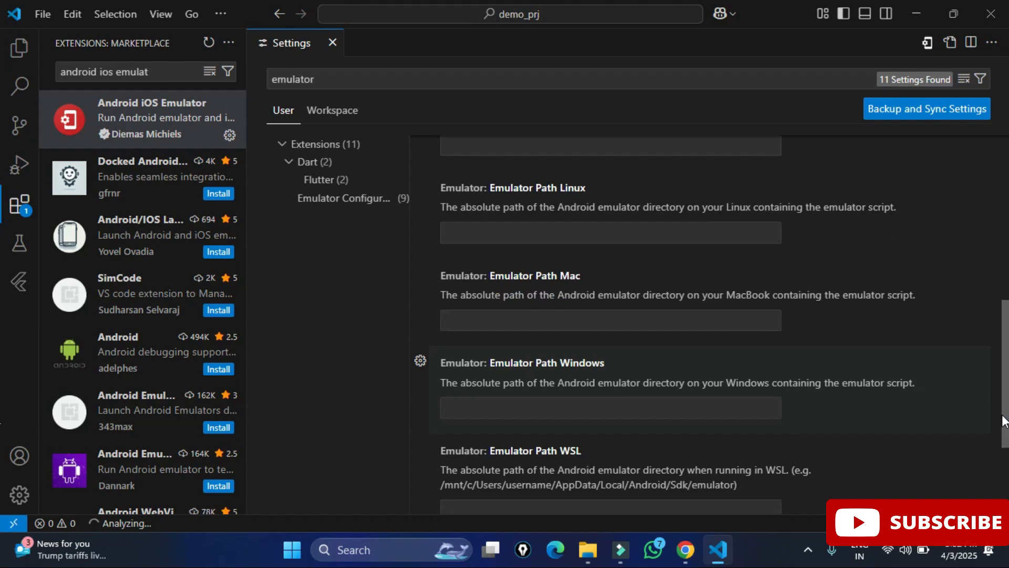
left_click(609, 360)
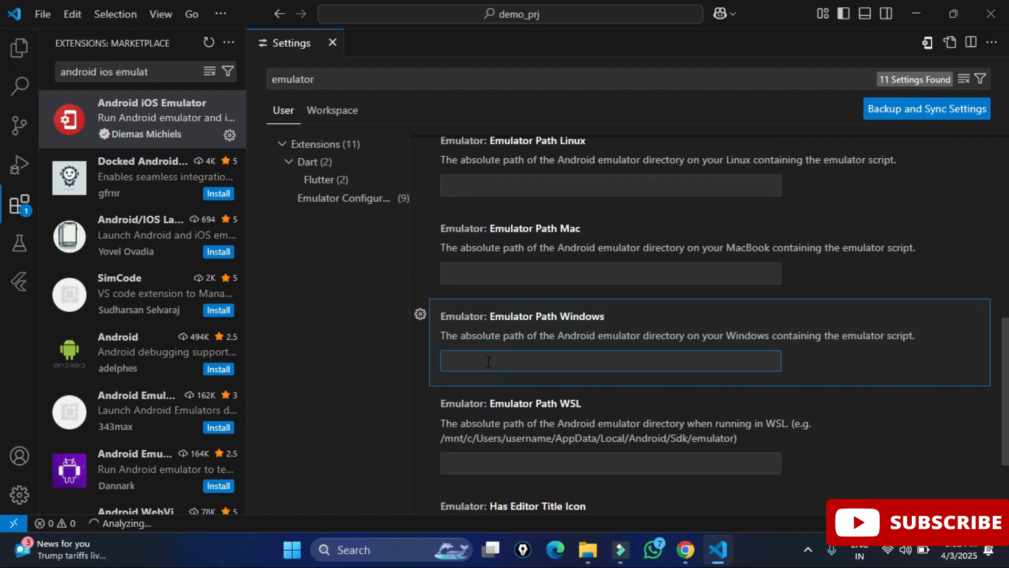
type("C:\\Users\\Admin\\AppData\\Local\\Android\\Sdk\\emulator")
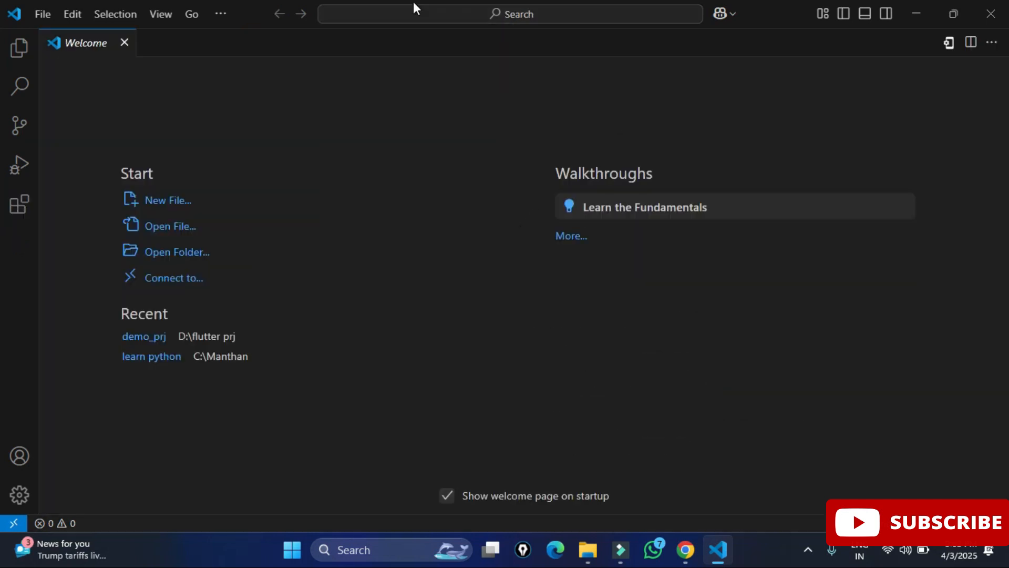
Run the Emulator command from the command palette to list Android emulators such as Medium Phone API 35
left_click(510, 14)
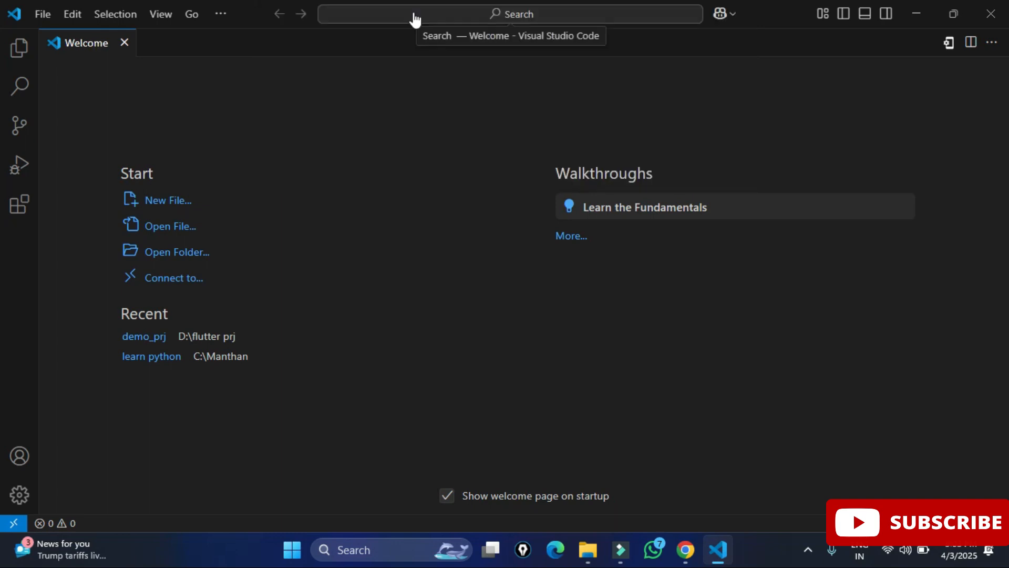
left_click(509, 14)
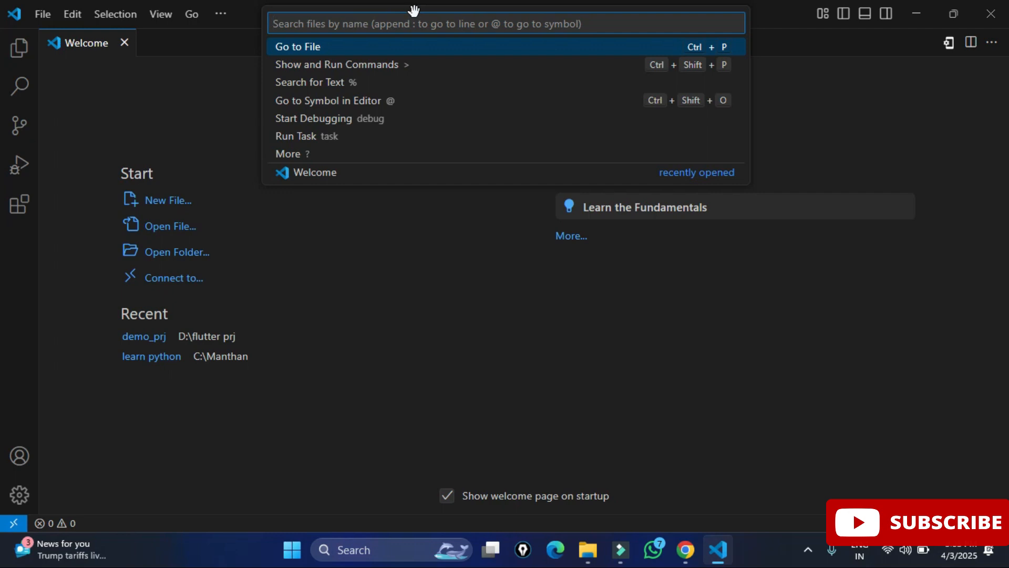
mouse_move(417, 64)
type(">")
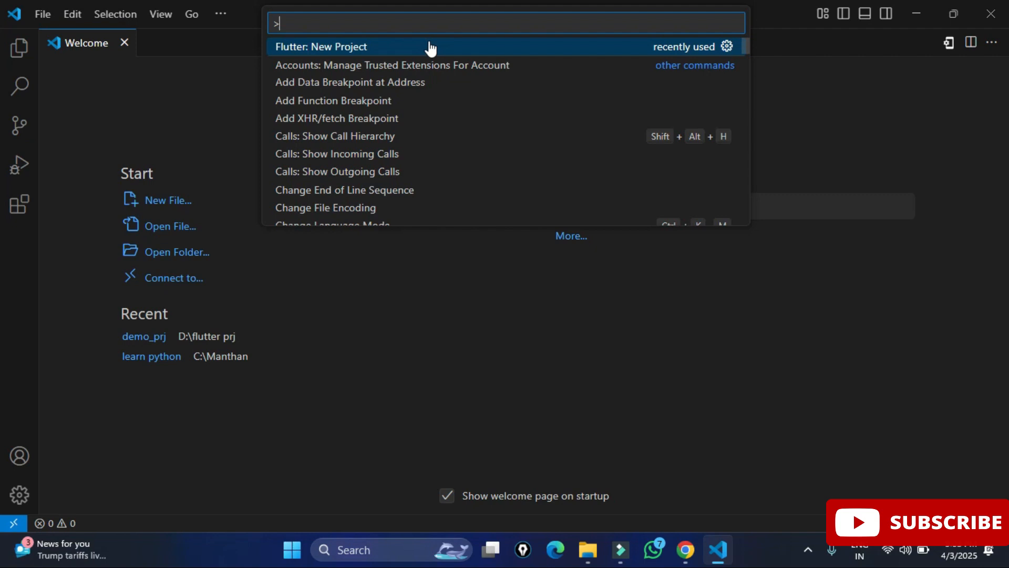
type("em")
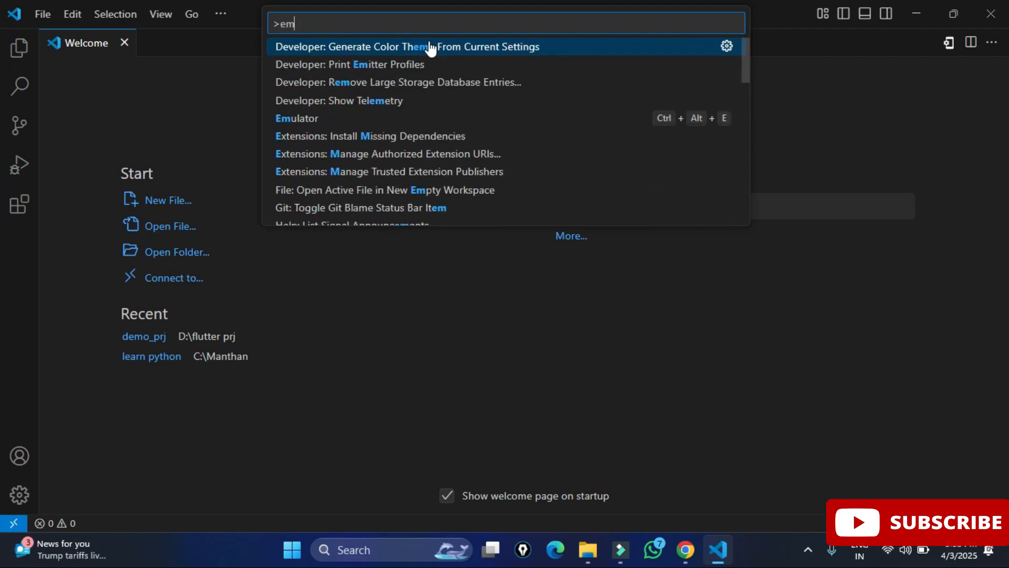
left_click(296, 118)
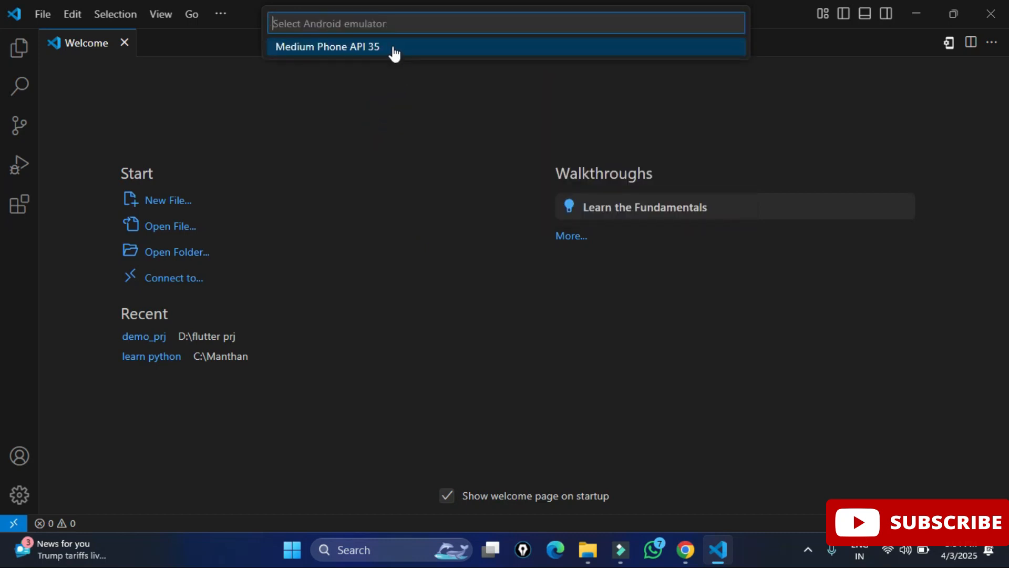
Launch the Medium Phone API 35 emulator and move its window toward the screen centre
left_click(327, 46)
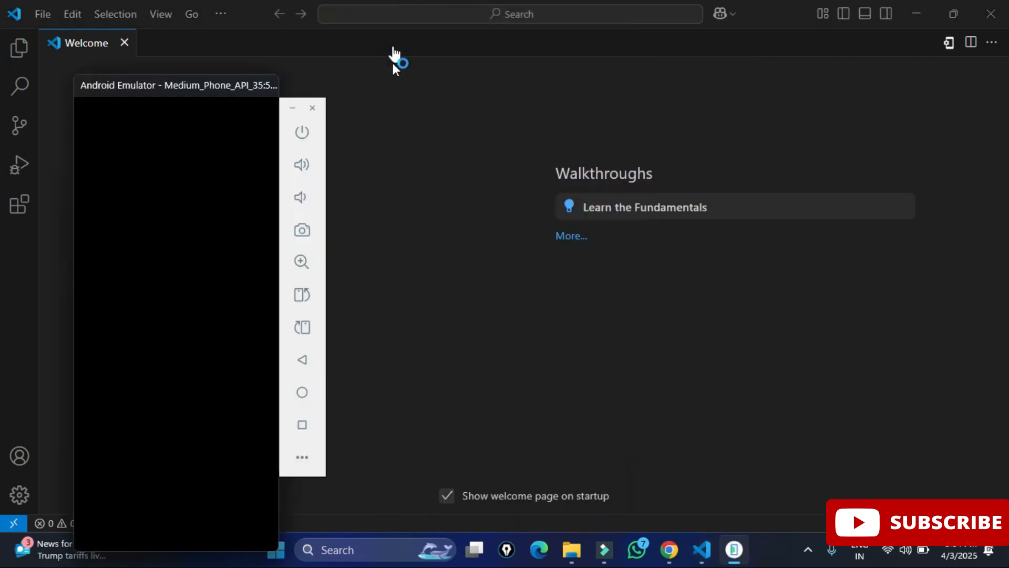
mouse_move(380, 215)
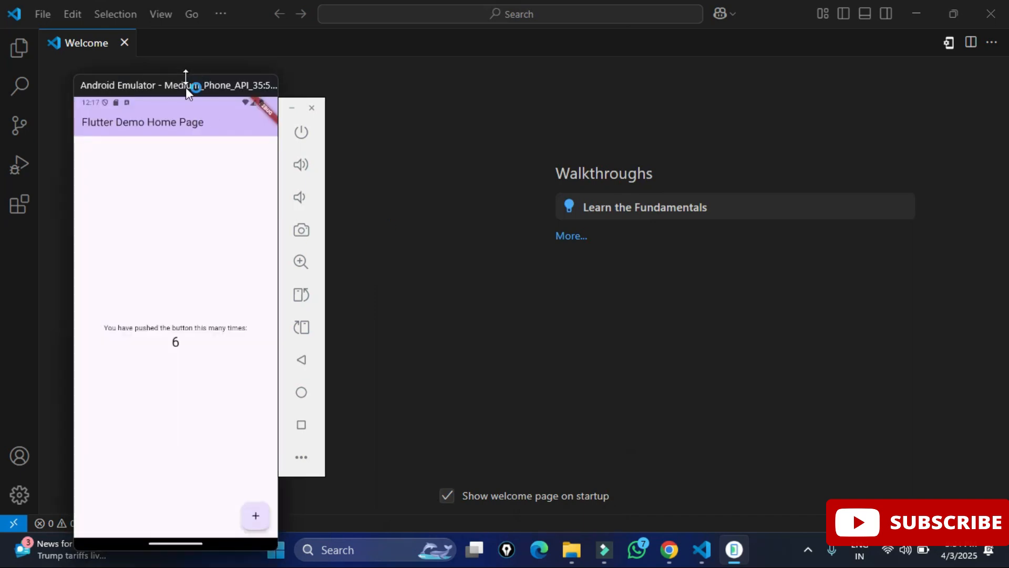
left_click_drag(177, 84, 594, 53)
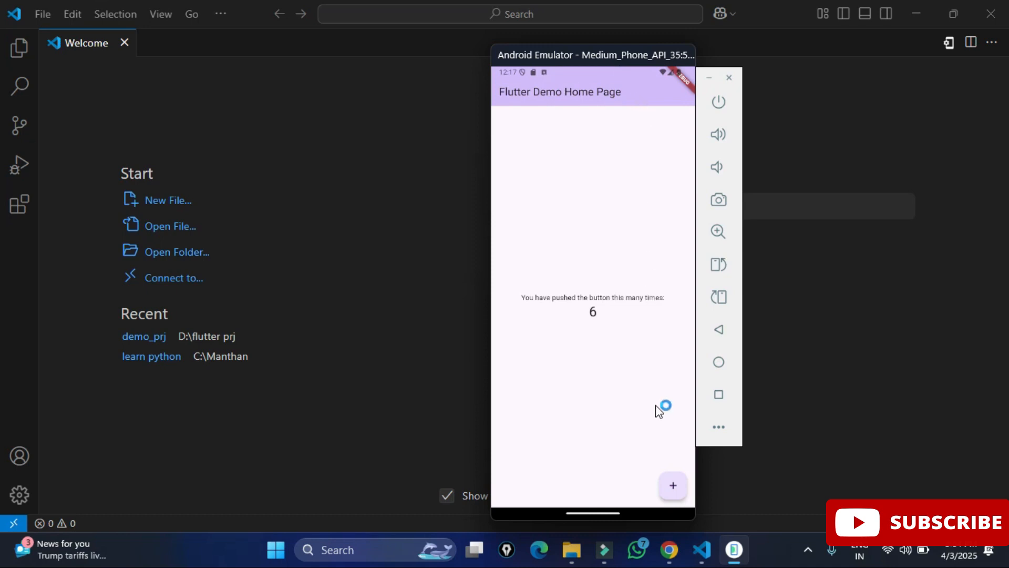
mouse_move(632, 407)
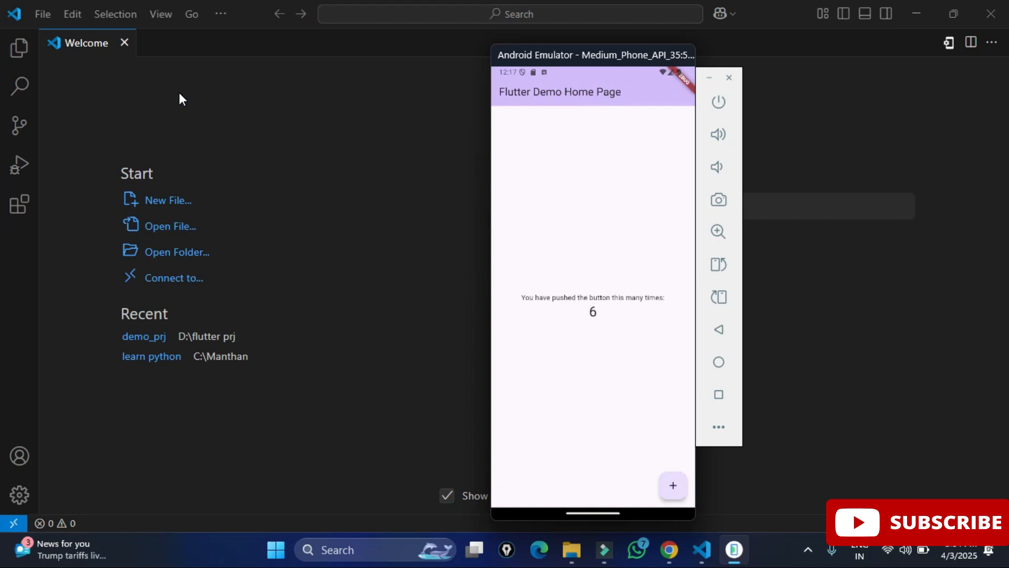
mouse_move(245, 29)
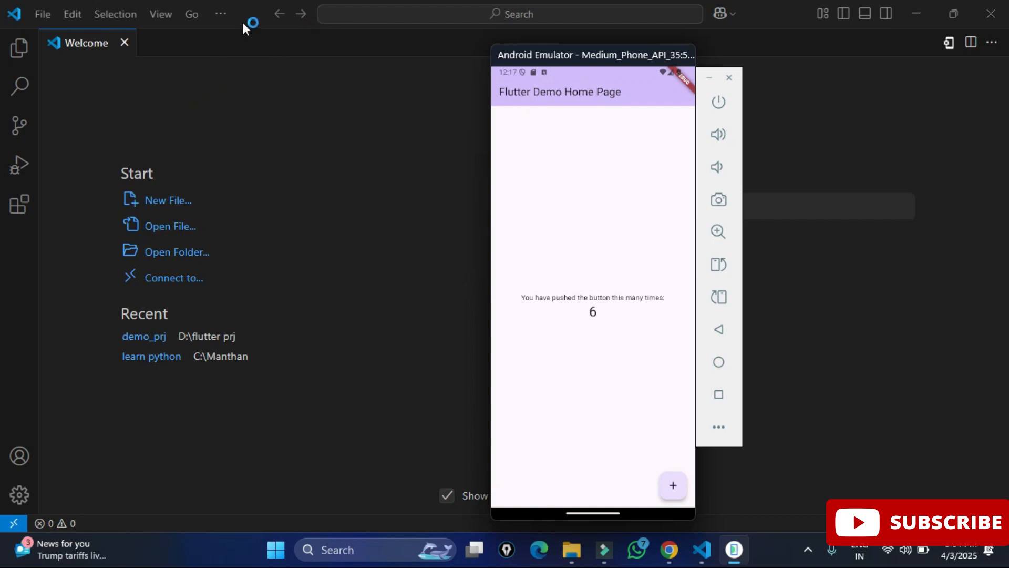
mouse_move(340, 167)
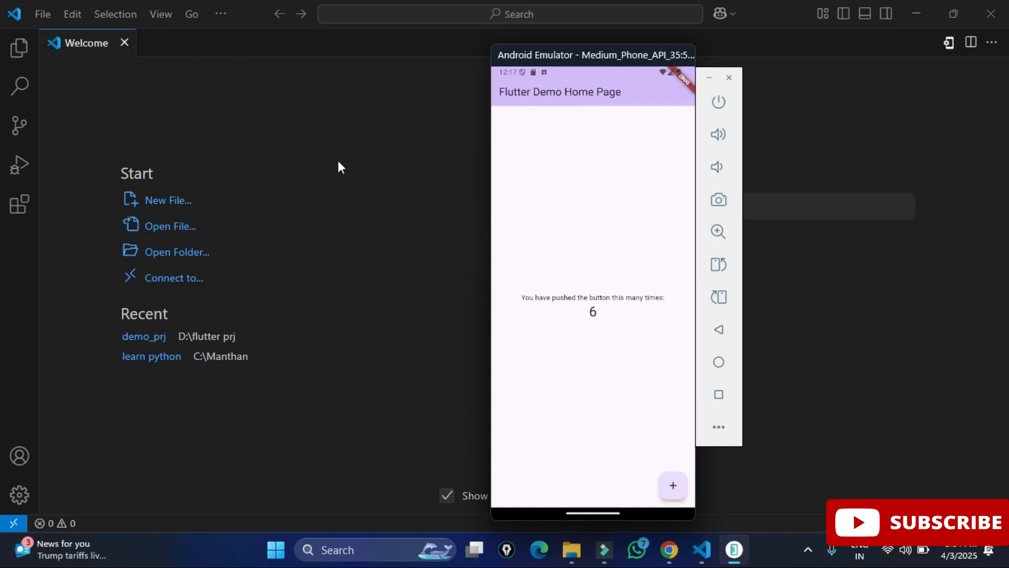
mouse_move(42, 14)
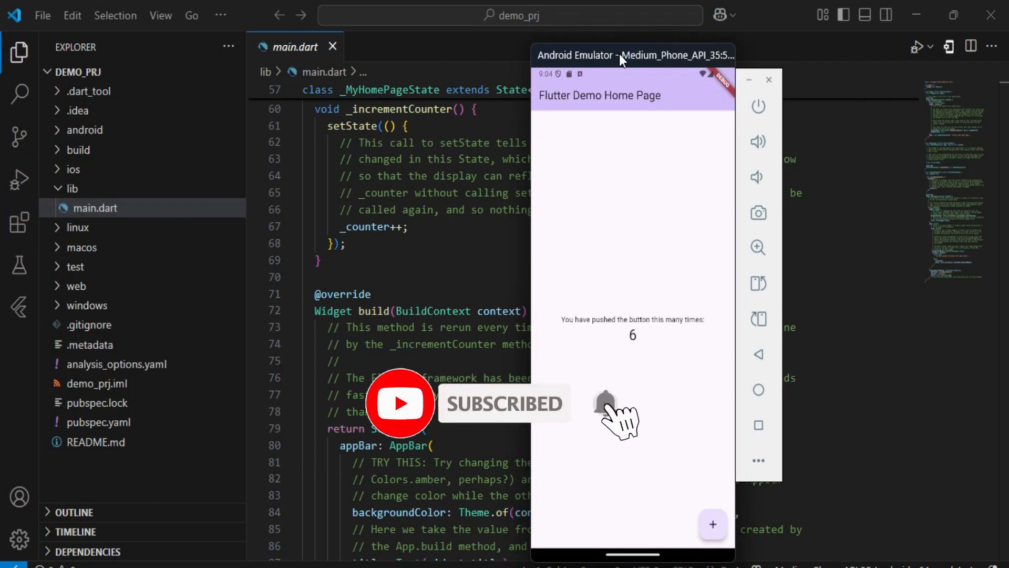
Tap the + button in the Flutter demo app to raise the counter from 6 to 14
left_click(713, 524)
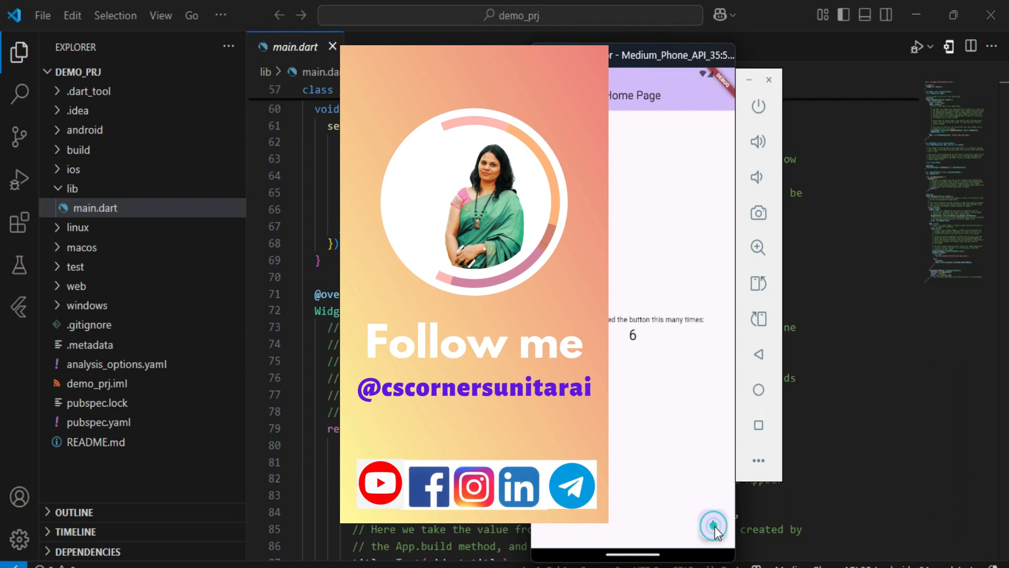
left_click(713, 524)
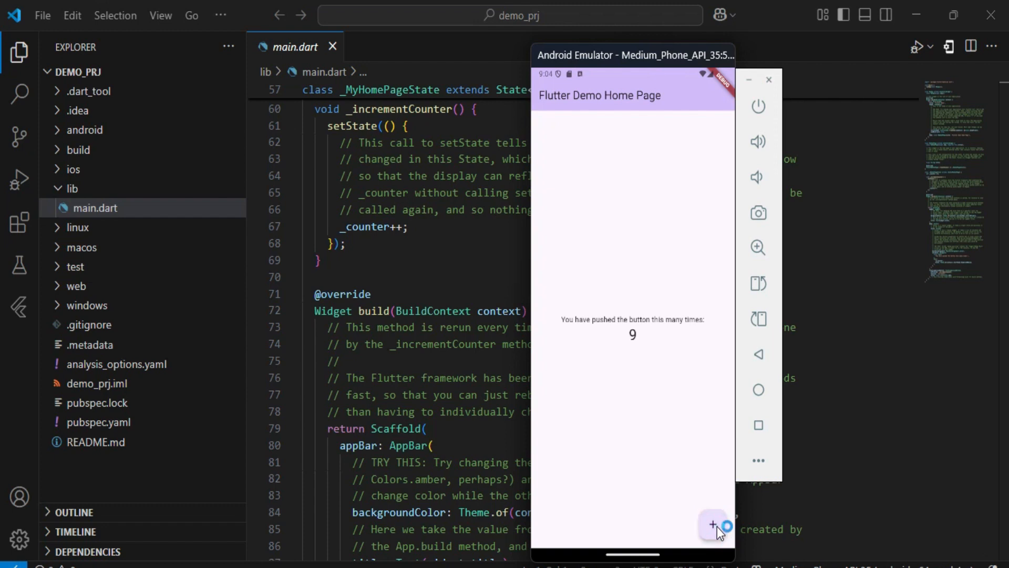
left_click(712, 525)
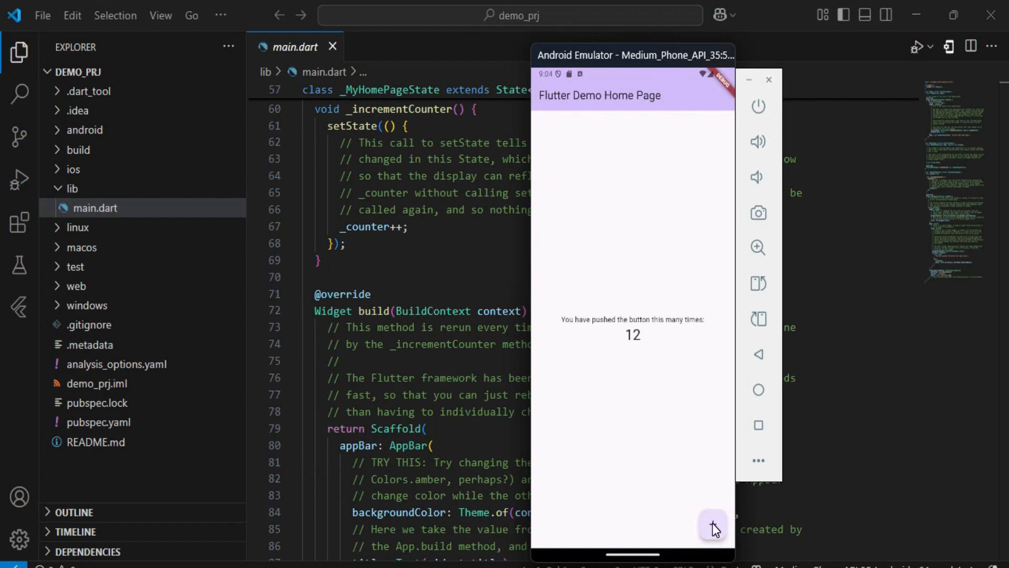
left_click(713, 524)
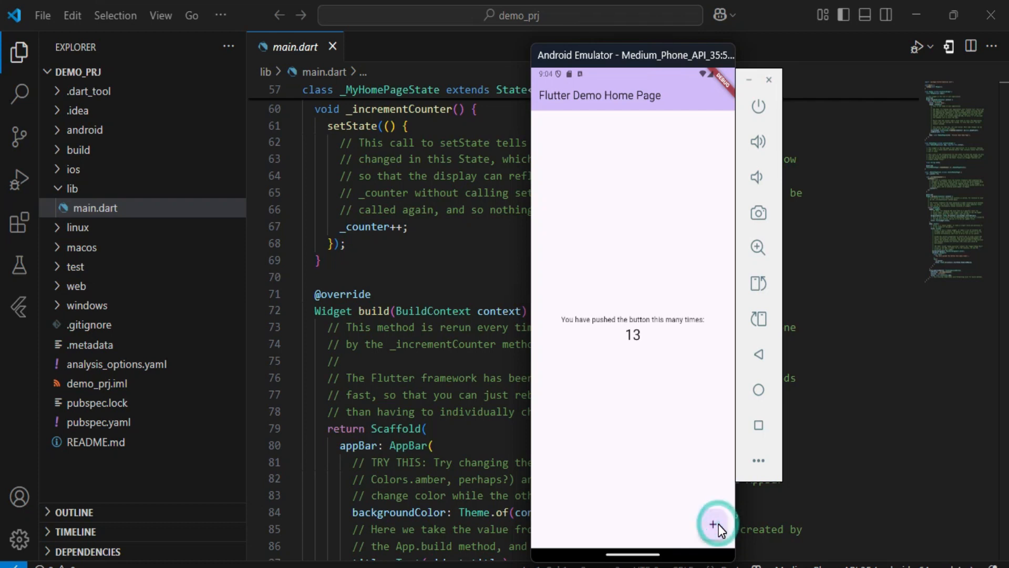
left_click(713, 523)
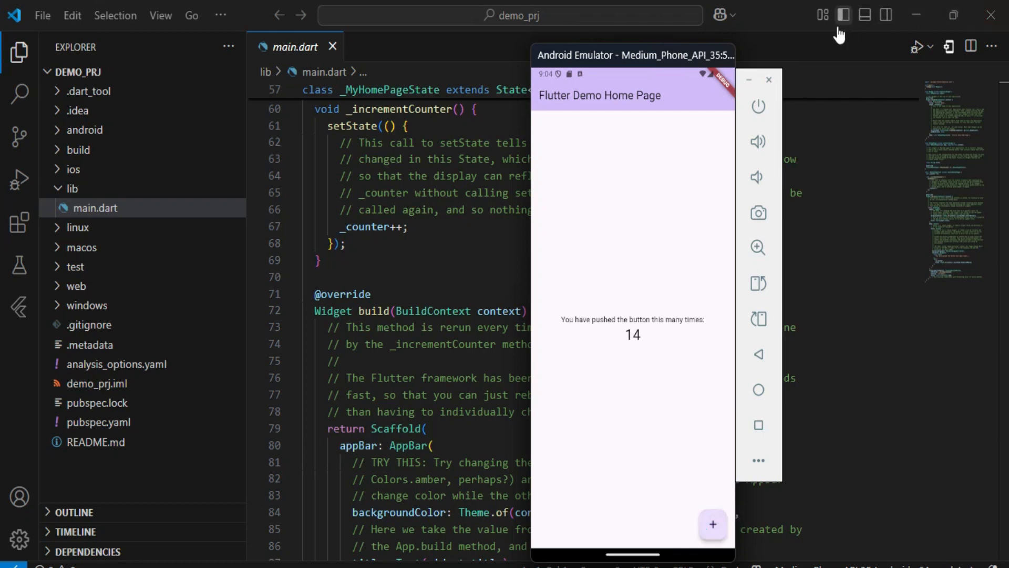
mouse_move(771, 90)
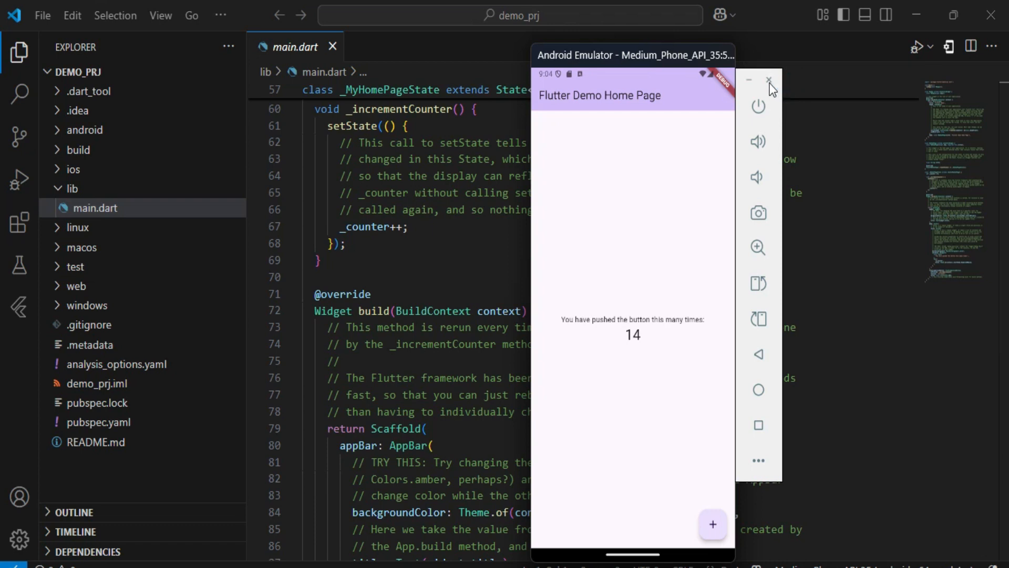
Shut down the running emulator from its toolbar, leaving main.dart showing
left_click(769, 79)
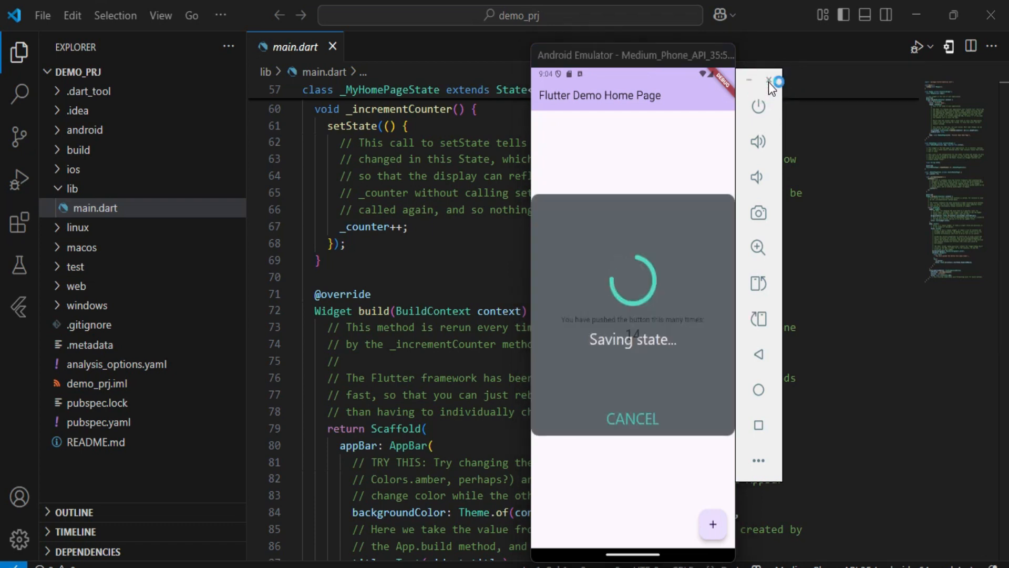
left_click(768, 79)
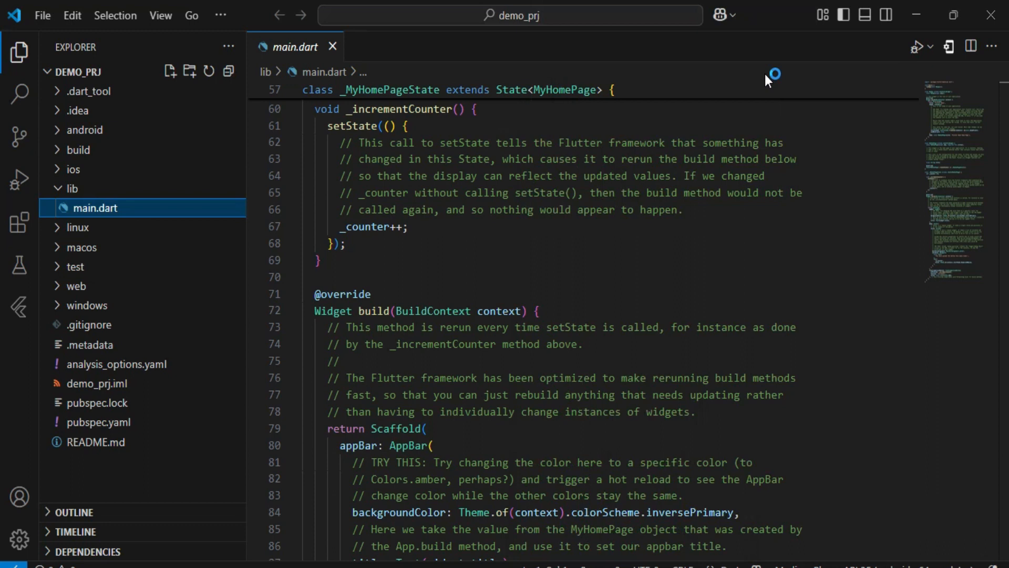